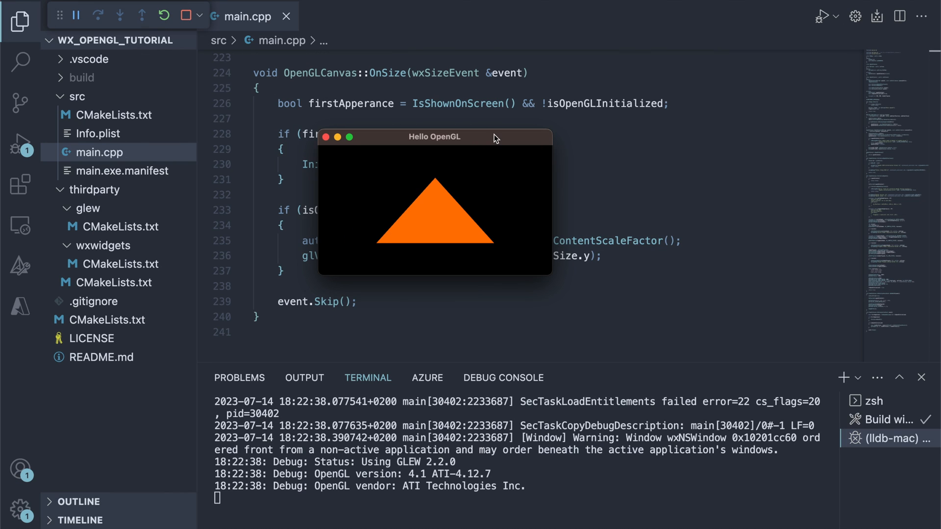
Browse the project and view the glew/CMakeLists.txt build script.
{"action": "left_click_drag", "start_coordinate": [495, 137], "coordinate": [315, 103]}
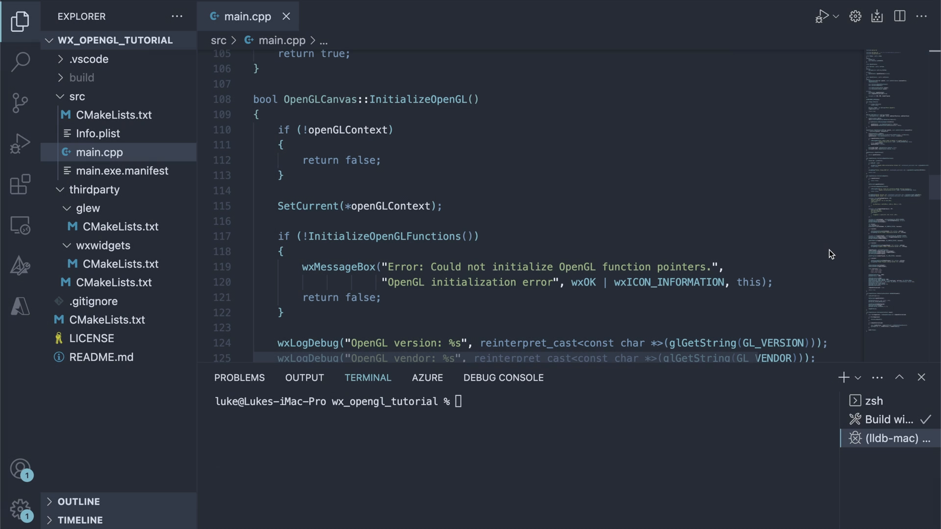
{"action": "scroll", "scroll_direction": "down", "scroll_amount": 3}
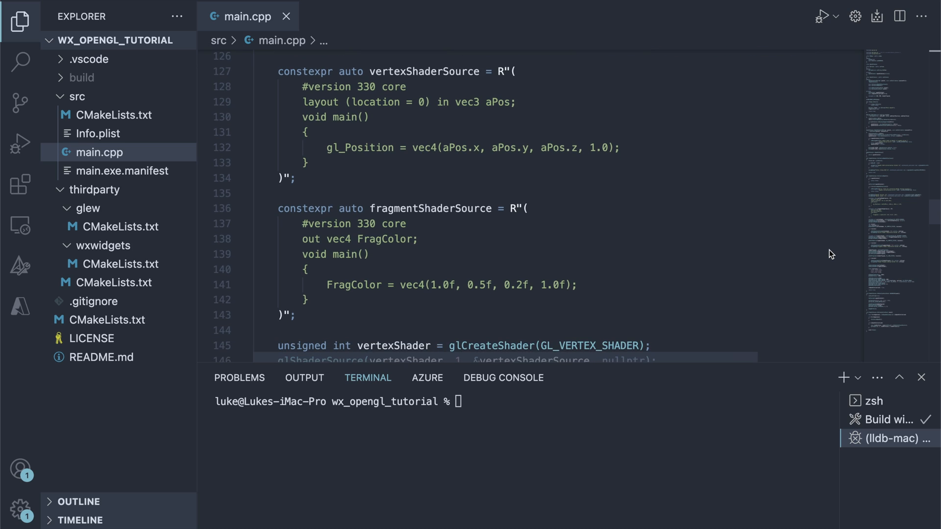
{"action": "scroll", "scroll_direction": "down", "scroll_amount": 3}
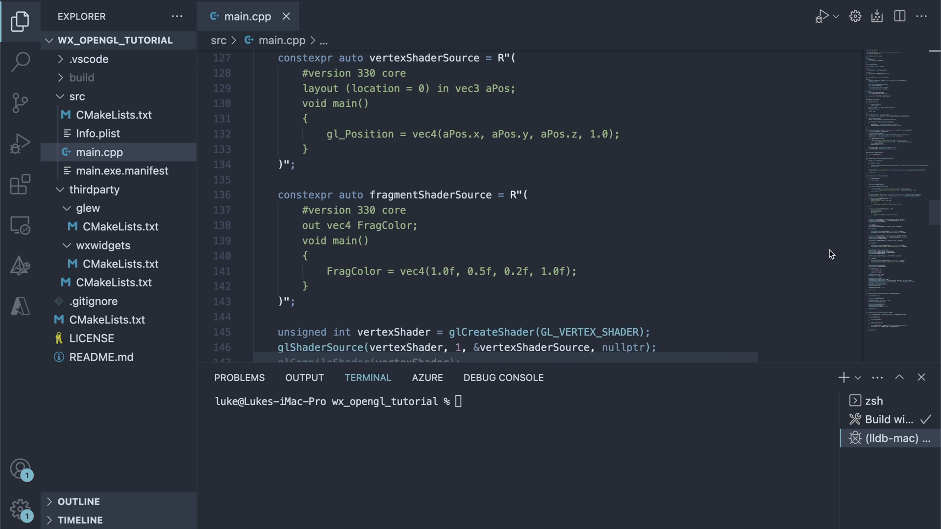
{"action": "left_click", "coordinate": [115, 226]}
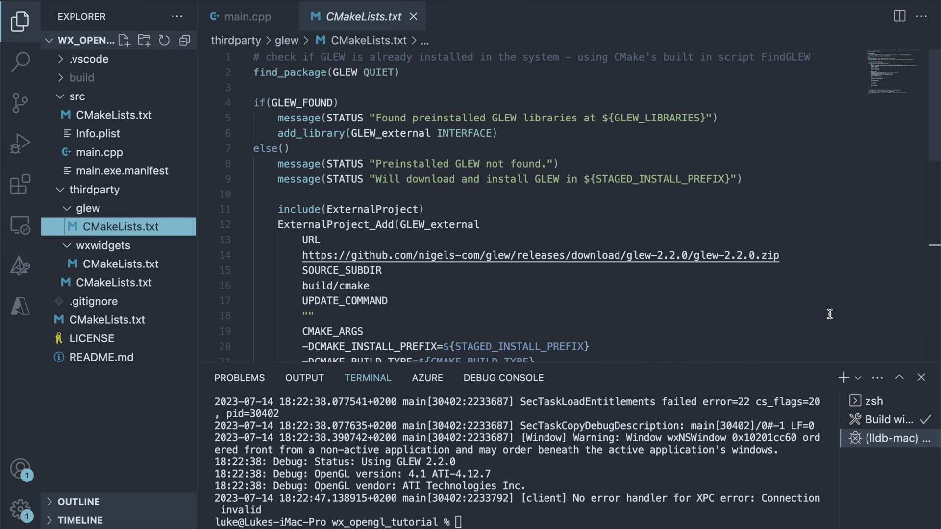
{"action": "scroll", "scroll_direction": "down", "scroll_amount": 3}
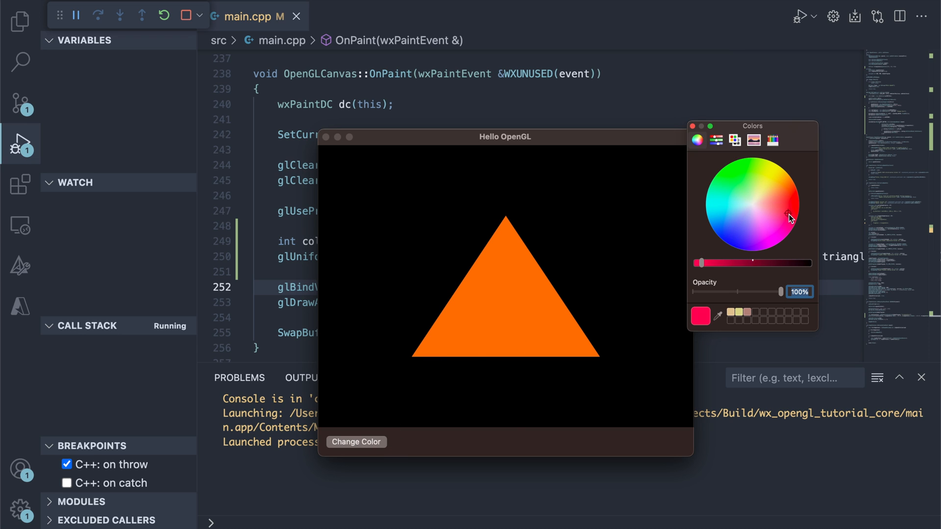
Recolour the demo triangle to a pinkish-red shade via the macOS Colors wheel.
{"action": "left_click", "coordinate": [745, 191]}
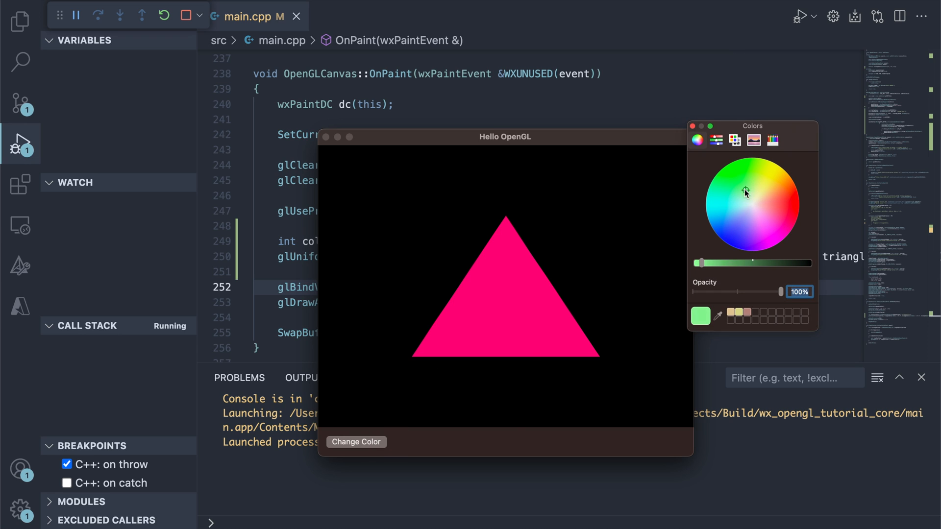
{"action": "left_click", "coordinate": [743, 192]}
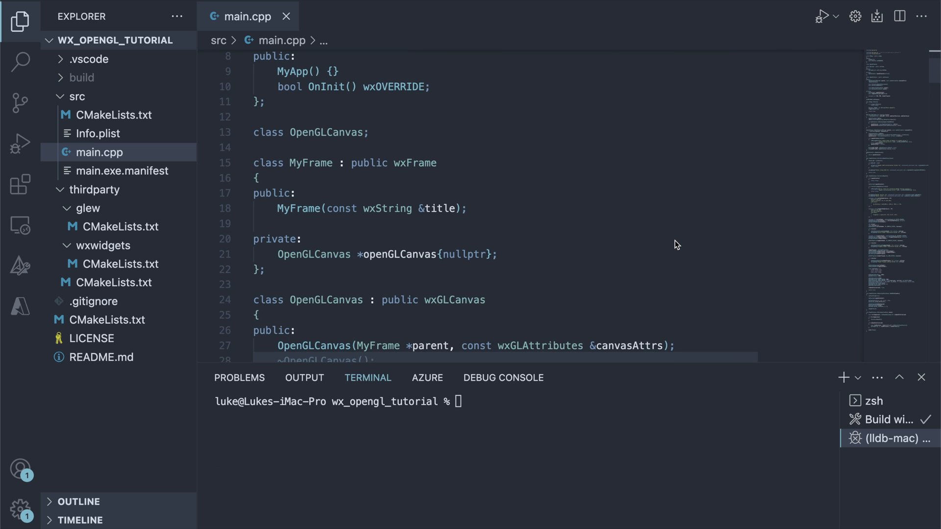
{"action": "scroll", "scroll_direction": "down", "scroll_amount": 3}
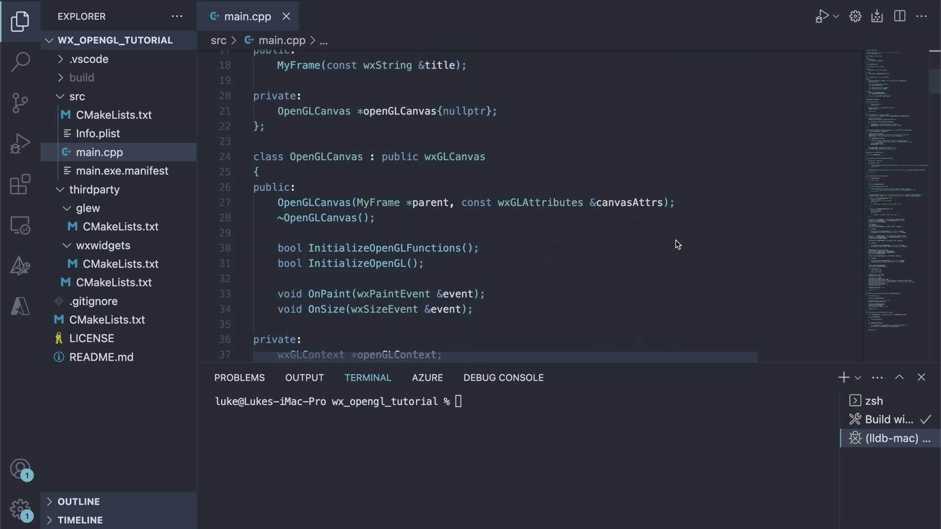
{"action": "scroll", "scroll_direction": "down", "scroll_amount": 3}
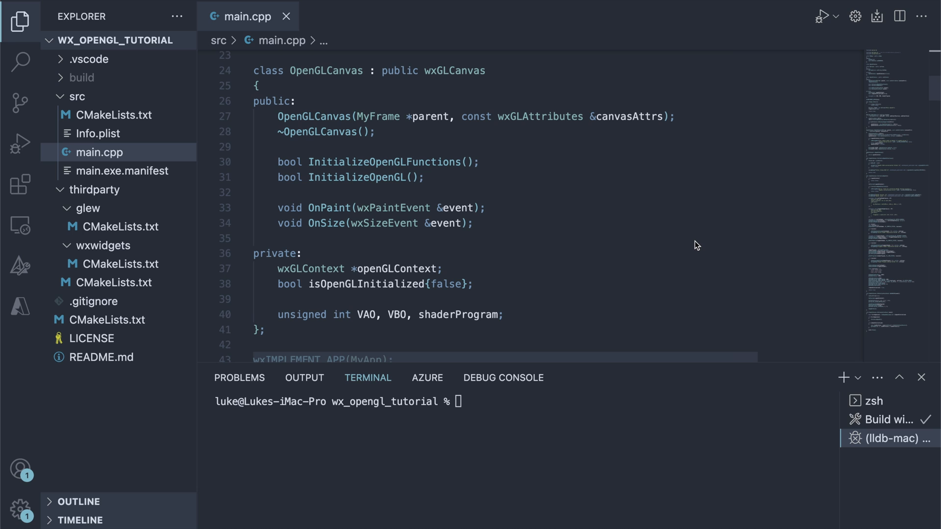
{"action": "scroll", "scroll_direction": "down", "scroll_amount": 3}
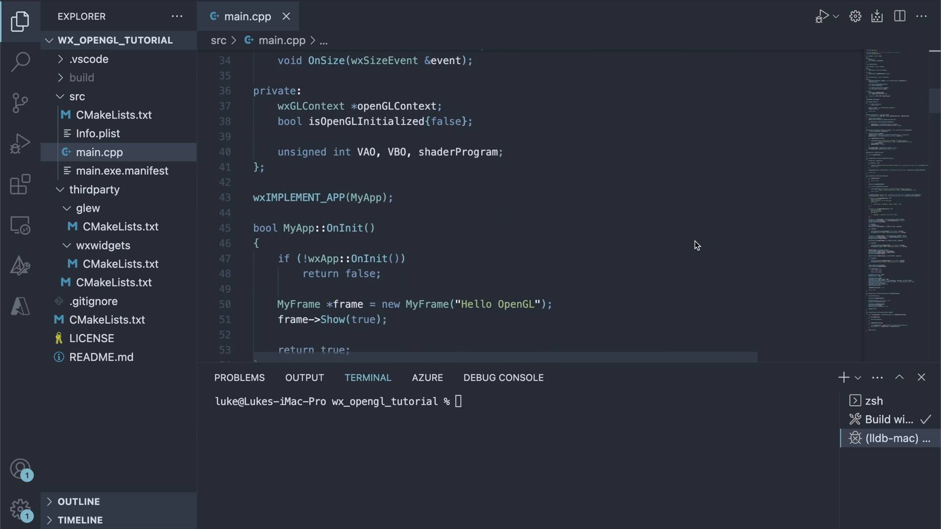
{"action": "scroll", "scroll_direction": "down", "scroll_amount": 3}
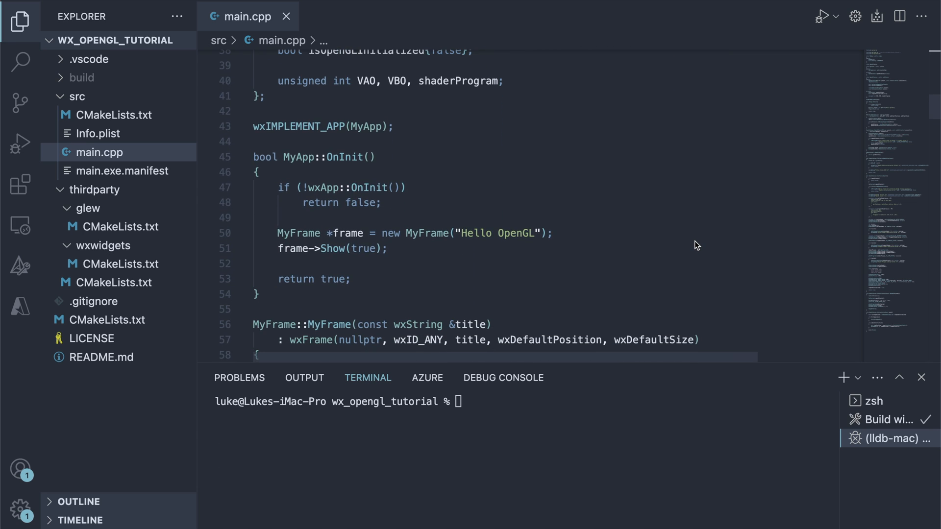
{"action": "scroll", "scroll_direction": "down", "scroll_amount": 3}
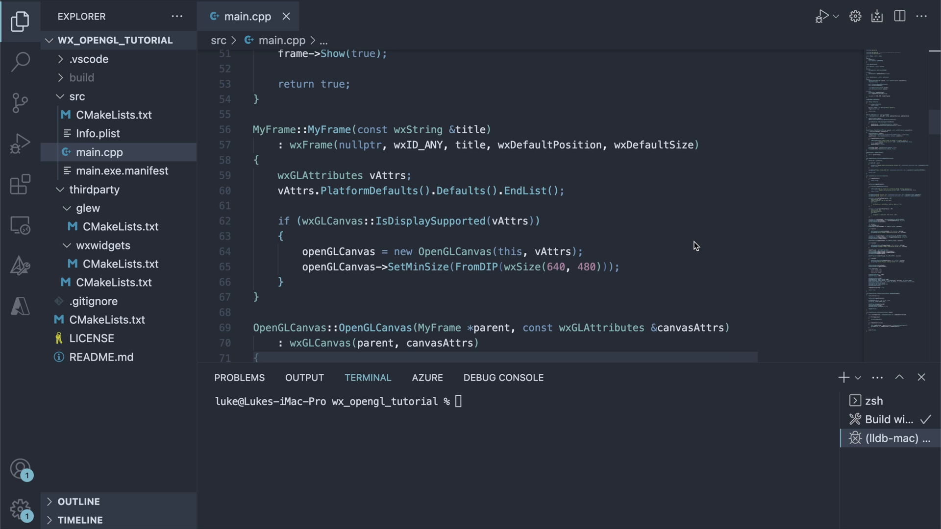
{"action": "scroll", "scroll_direction": "down", "scroll_amount": 3}
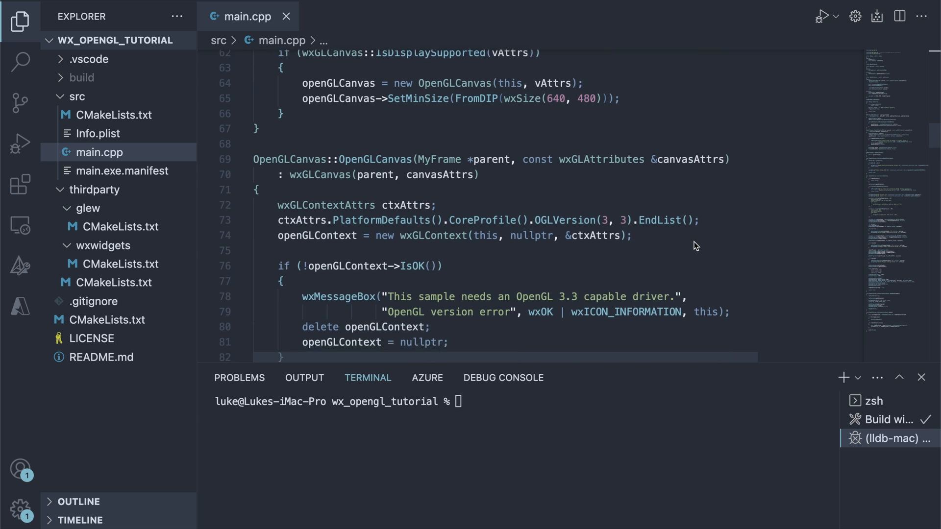
{"action": "scroll", "scroll_direction": "down", "scroll_amount": 3}
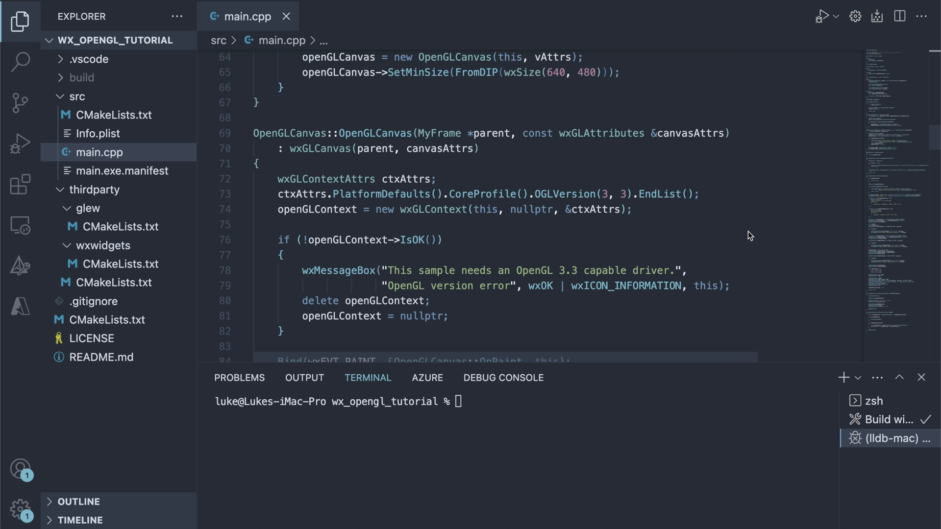
{"action": "scroll", "scroll_direction": "down", "scroll_amount": 3}
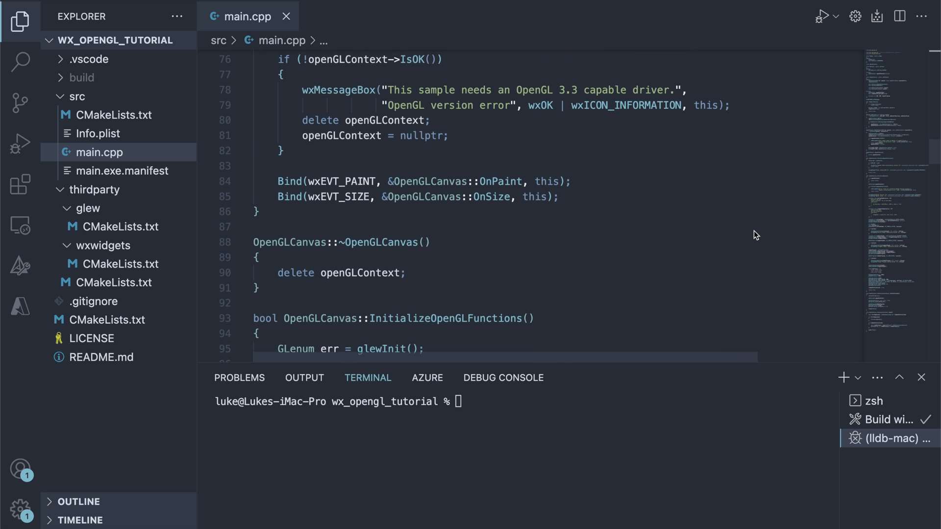
{"action": "scroll", "scroll_direction": "down", "scroll_amount": 3}
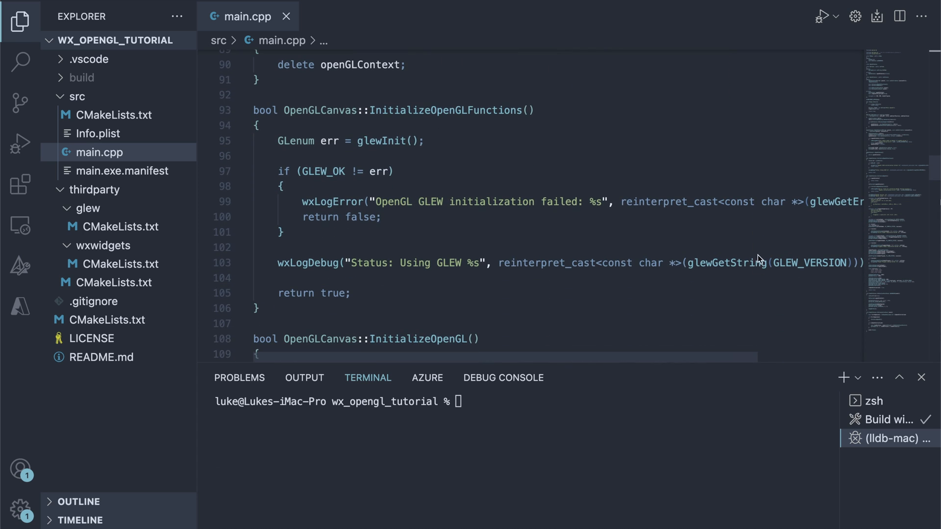
{"action": "mouse_move", "coordinate": [776, 307]}
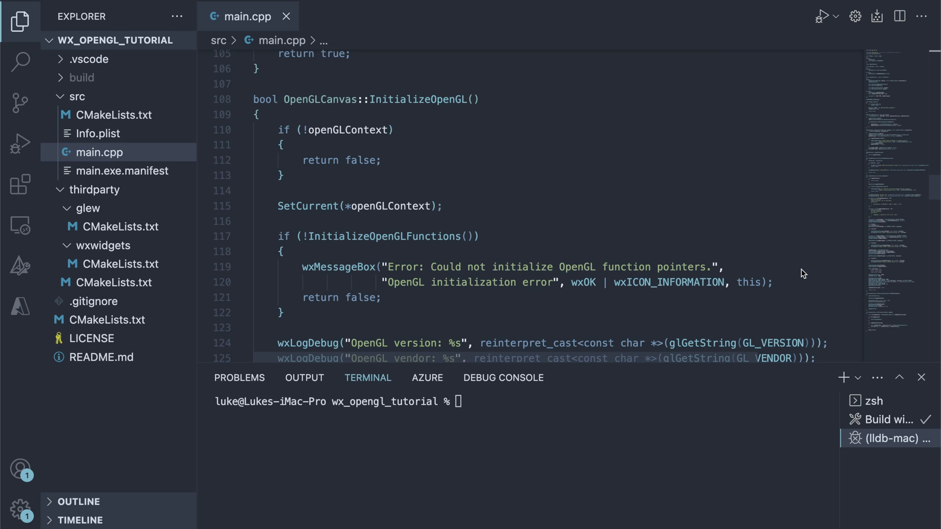
{"action": "mouse_move", "coordinate": [837, 253]}
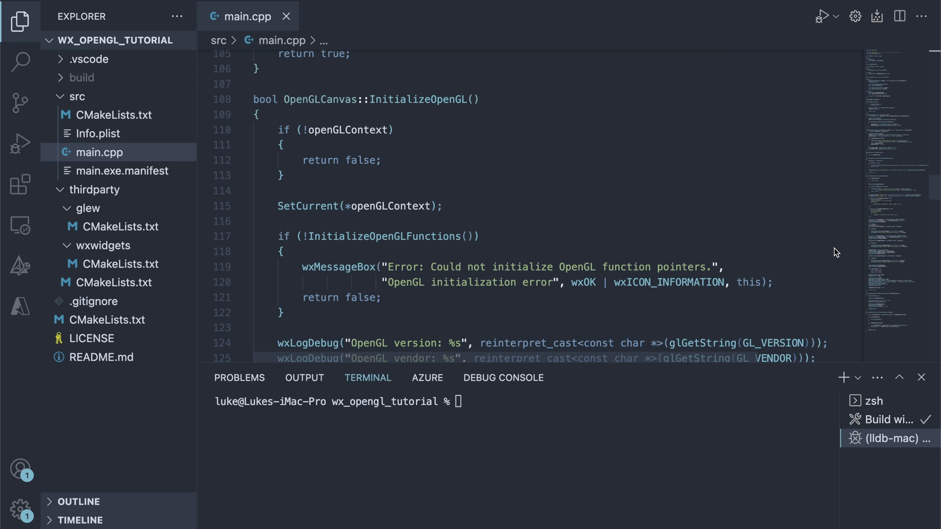
{"action": "scroll", "scroll_direction": "down", "scroll_amount": 3}
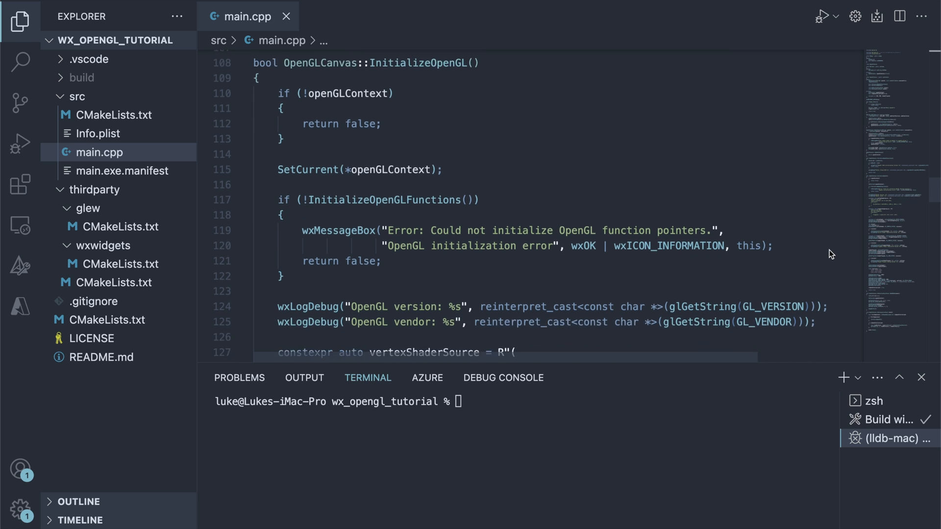
{"action": "scroll", "scroll_direction": "down", "scroll_amount": 3}
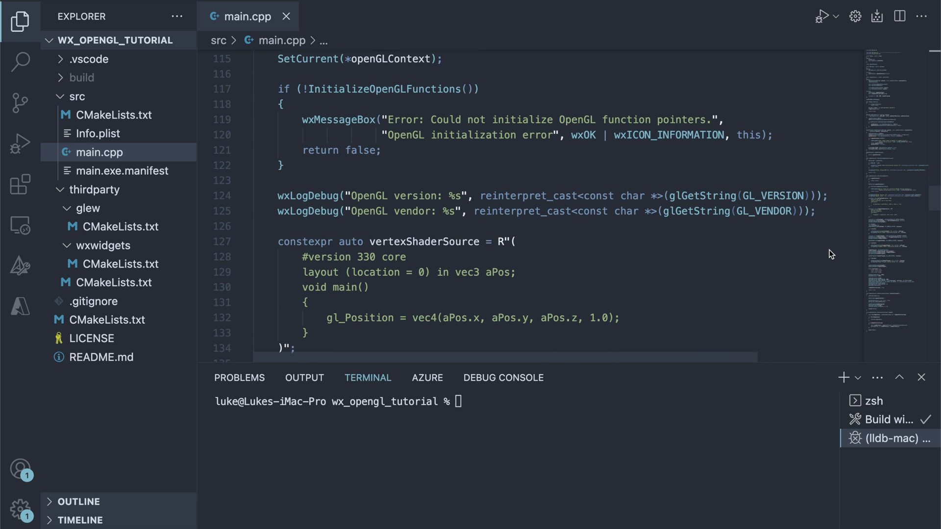
{"action": "scroll", "scroll_direction": "down", "scroll_amount": 3}
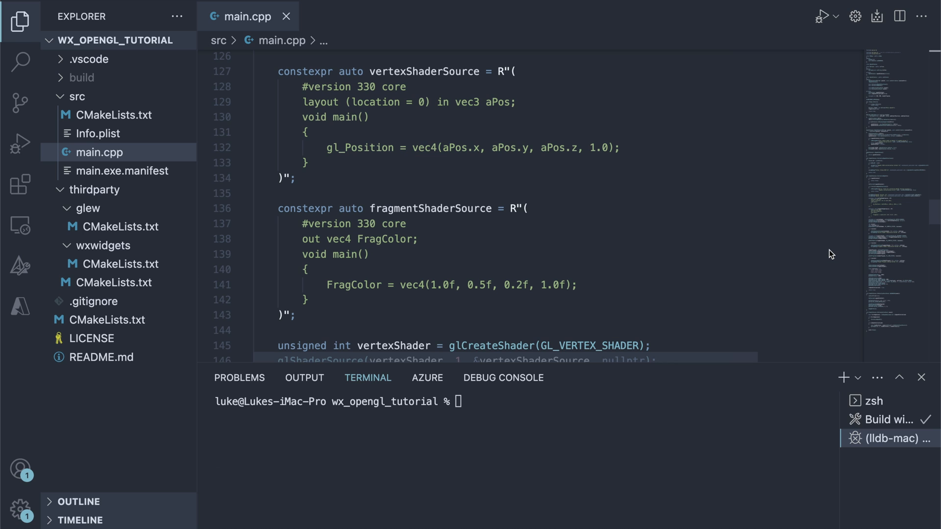
{"action": "scroll", "scroll_direction": "down", "scroll_amount": 3}
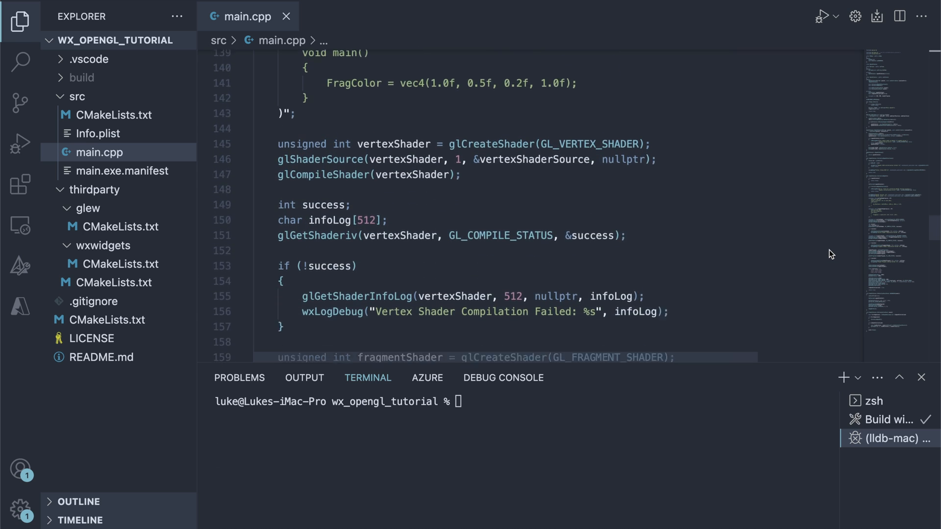
{"action": "scroll", "scroll_direction": "down", "scroll_amount": 3}
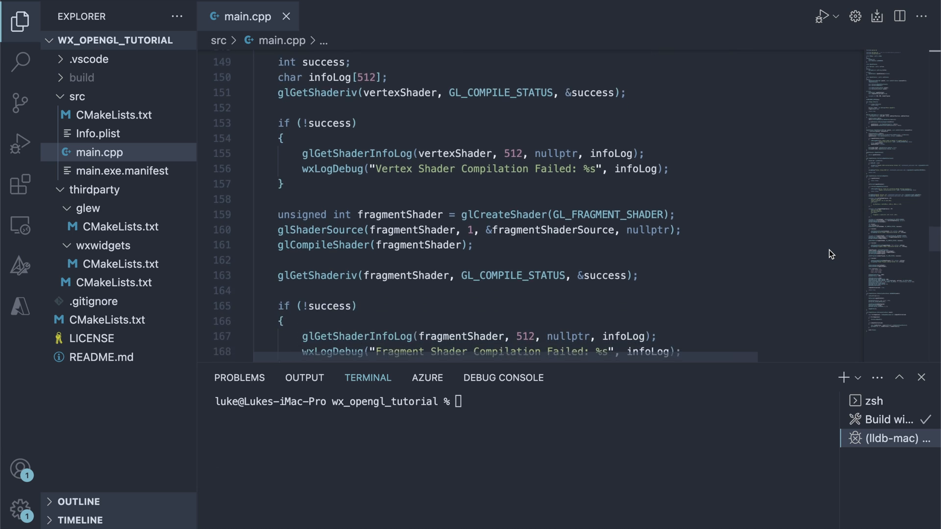
{"action": "scroll", "scroll_direction": "down", "scroll_amount": 3}
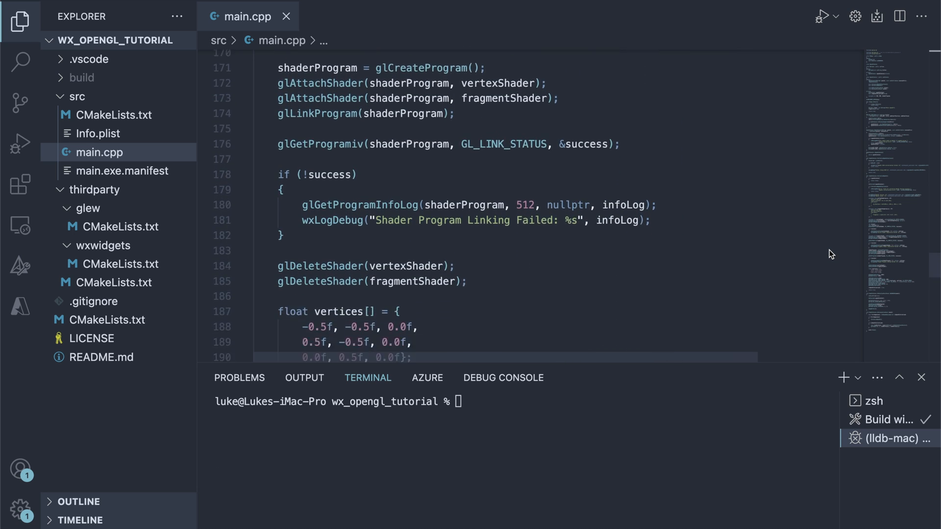
{"action": "scroll", "scroll_direction": "down", "scroll_amount": 3}
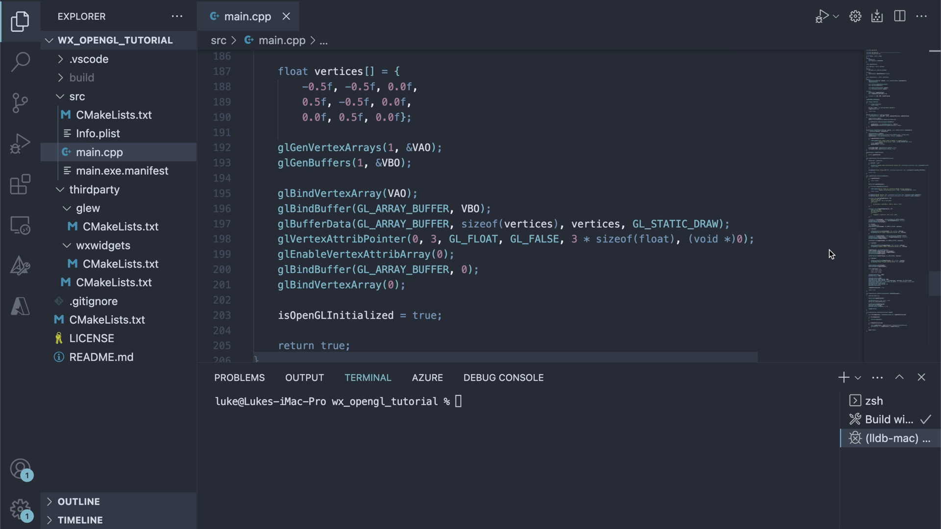
{"action": "scroll", "scroll_direction": "down", "scroll_amount": 3}
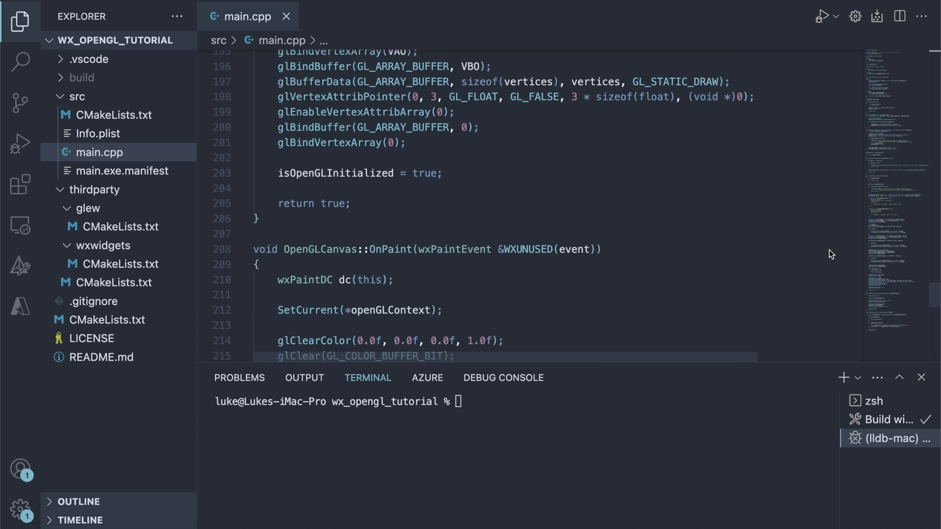
{"action": "scroll", "scroll_direction": "down", "scroll_amount": 3}
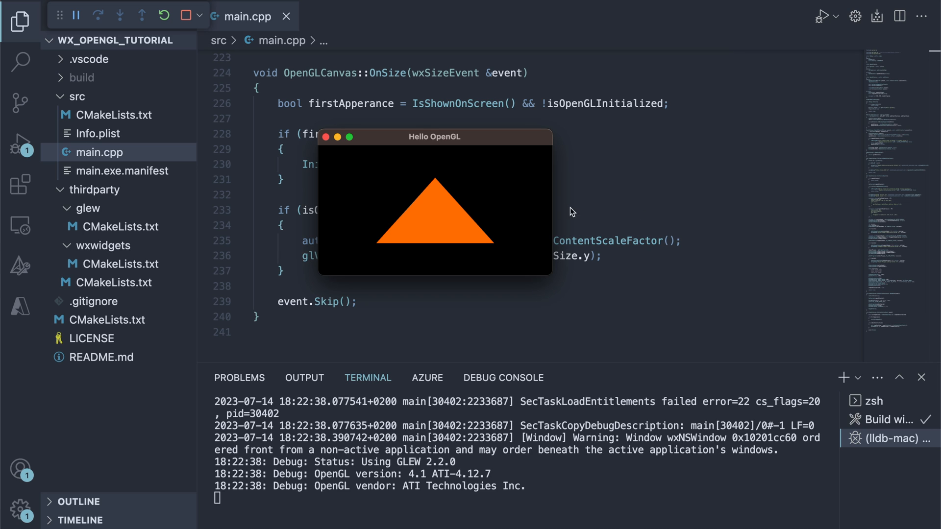
Enlarge the Hello OpenGL window so the triangle scales, then close the app.
{"action": "left_click_drag", "start_coordinate": [433, 136], "coordinate": [271, 103]}
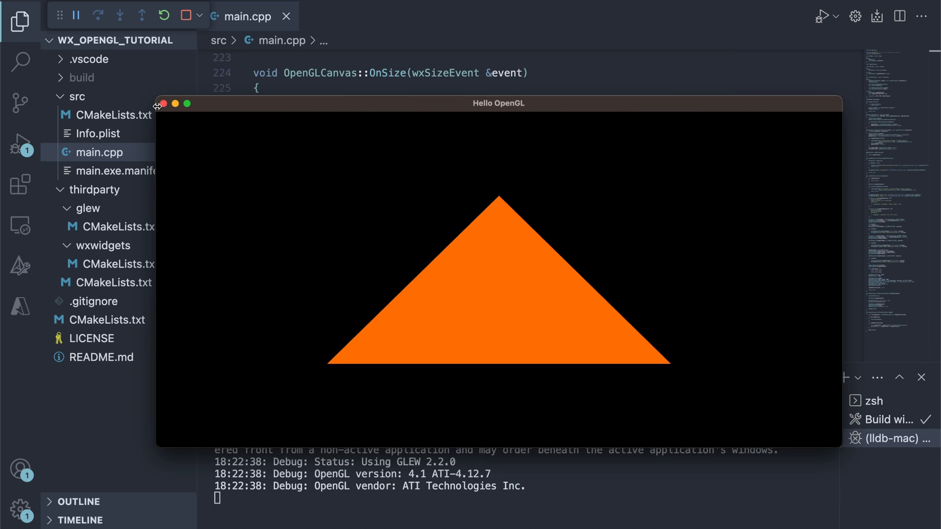
{"action": "left_click", "coordinate": [163, 103]}
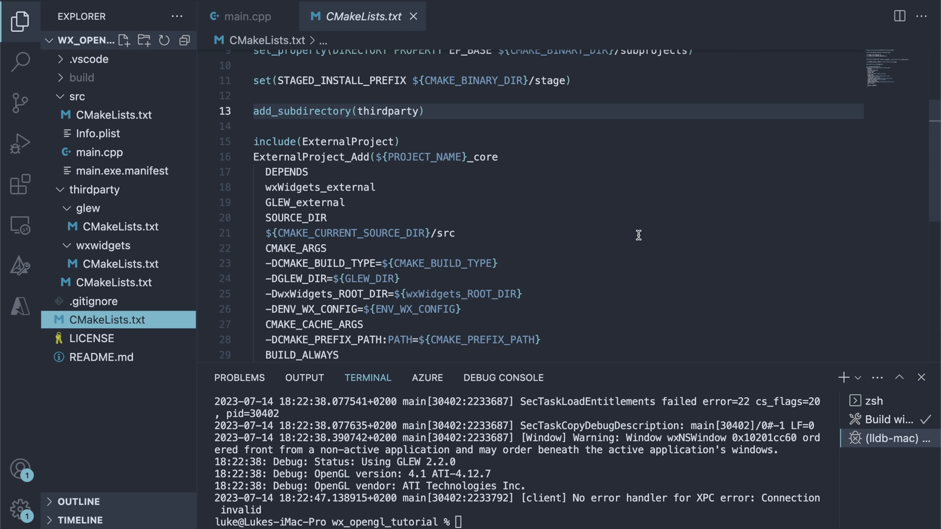
View thirdparty/glew/CMakeLists.txt with its ExternalProject_Add download and CMake arguments.
{"action": "scroll", "scroll_direction": "up", "scroll_amount": 3}
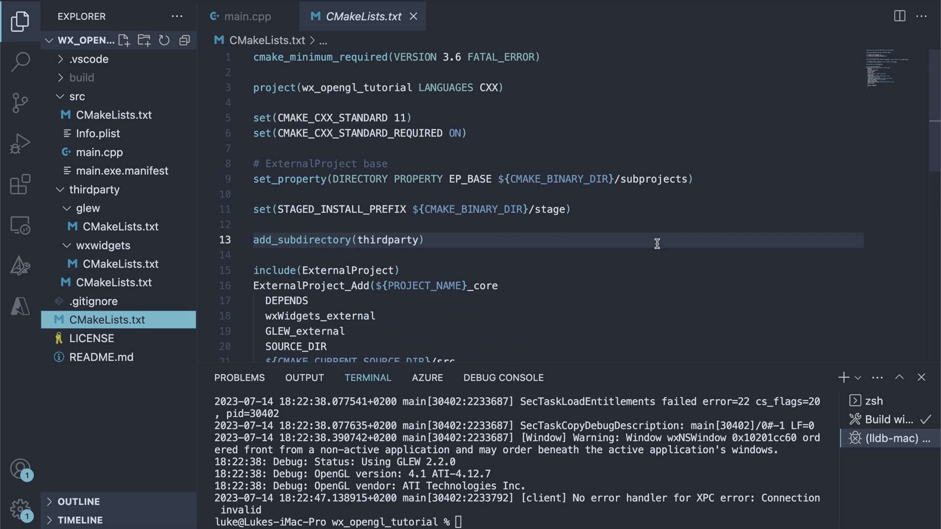
{"action": "mouse_move", "coordinate": [734, 293]}
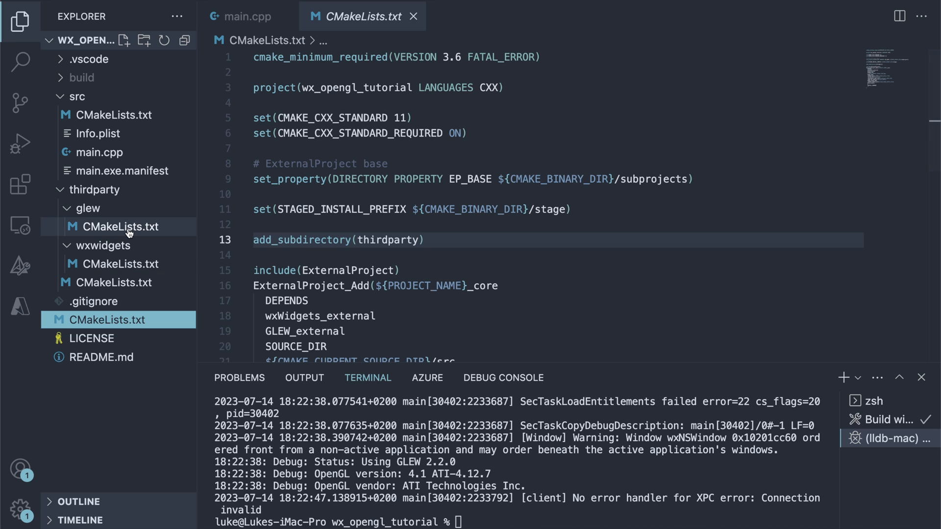
{"action": "left_click", "coordinate": [122, 226]}
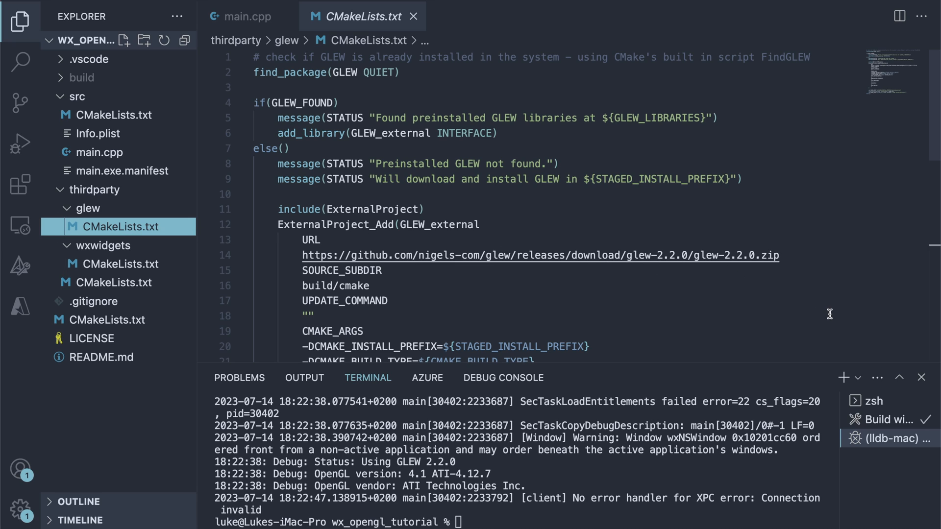
{"action": "scroll", "scroll_direction": "down", "scroll_amount": 3}
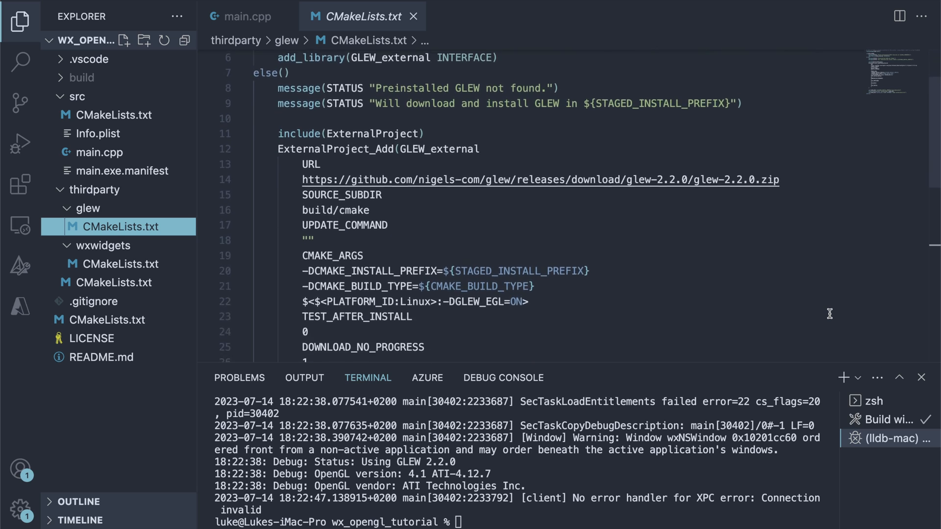
{"action": "scroll", "scroll_direction": "down", "scroll_amount": 3}
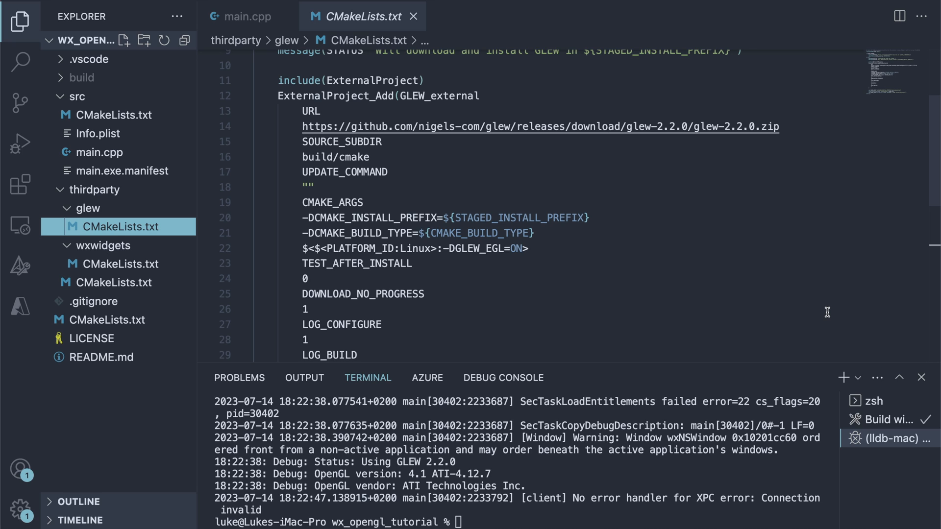
{"action": "mouse_move", "coordinate": [113, 115]}
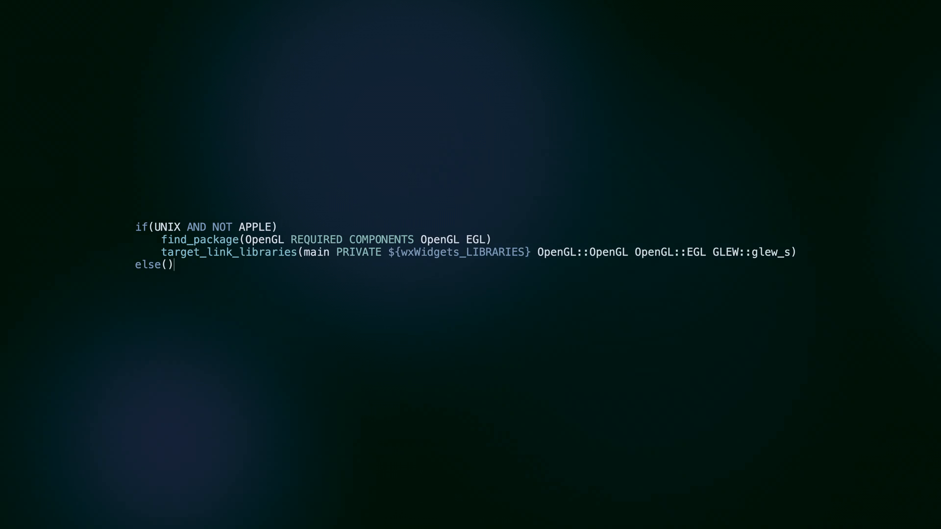
{"action": "type", "text": "target_link_libraries(main PRIVATE ${wxWidgets_LIBRARIES} GLEW::glew_s)"}
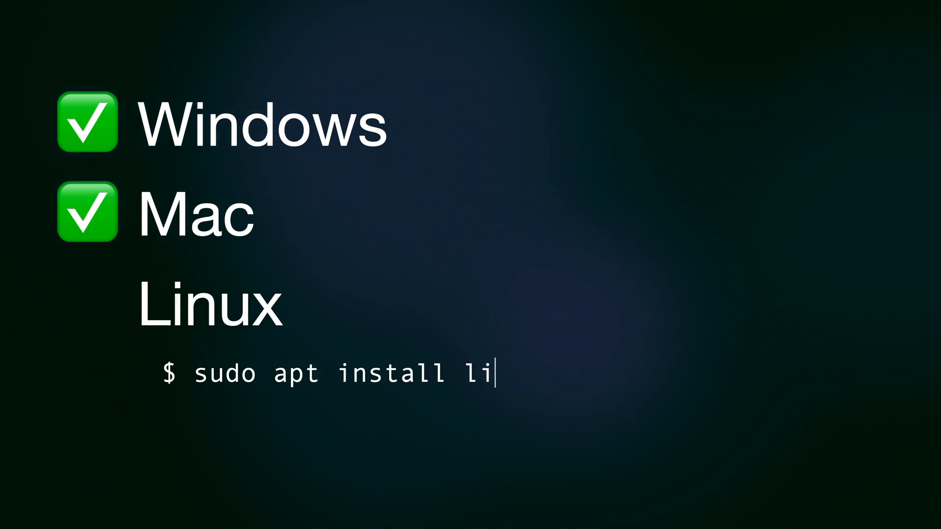
Add a 'Change Color' wxButton in a bottomSizer below the canvas in the MyFrame constructor.
{"action": "type", "text": "bglu1-mesa-dev"}
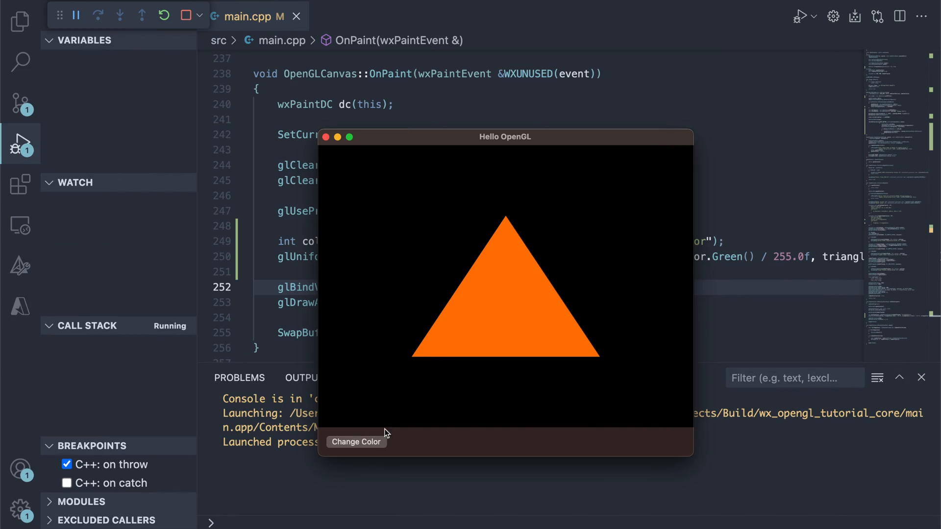
{"action": "left_click", "coordinate": [354, 442]}
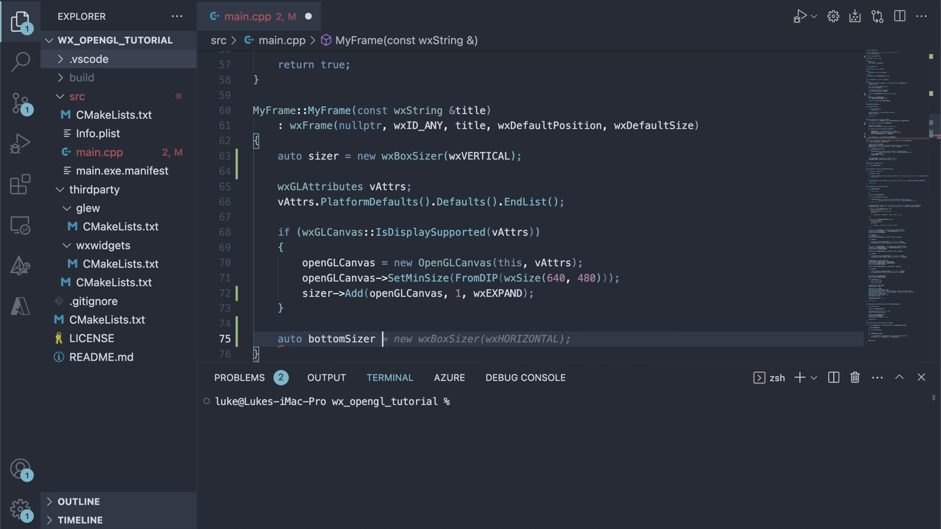
{"action": "type", "text": "auto colorButton = new wxButton(this, wxID_ANY, \"Change Color\");"}
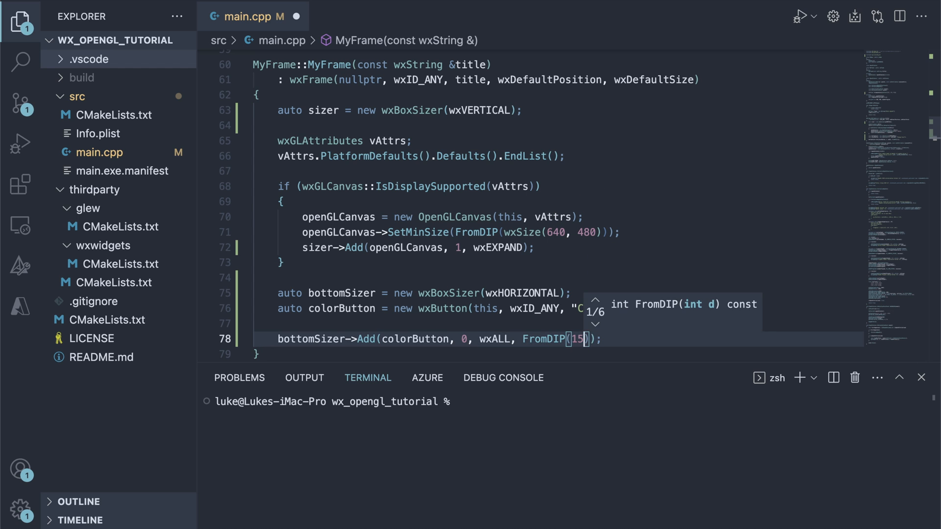
{"action": "type", "text": "bottomSizer->AddStretchSpacer(1);"}
{"action": "type", "text": " | wxALIGN_CENTER"}
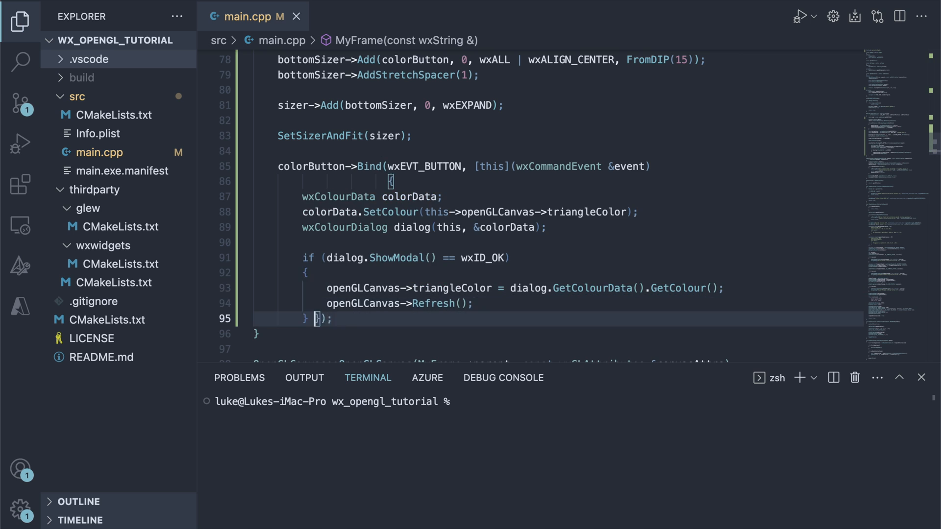
Set the triangleColor uniform via glGetUniformLocation in OnPaint and bring up the running app's colour picker.
{"action": "scroll", "scroll_direction": "down", "scroll_amount": 3}
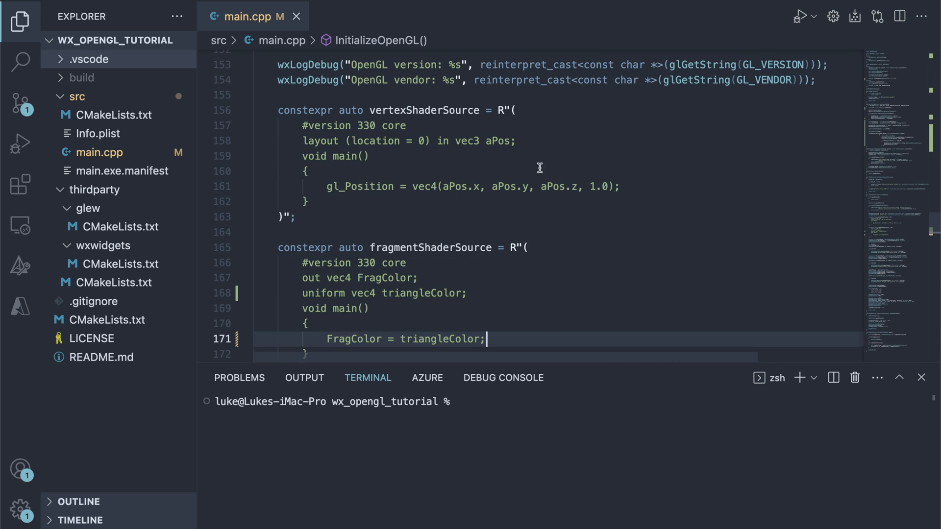
{"action": "scroll", "scroll_direction": "down", "scroll_amount": 3}
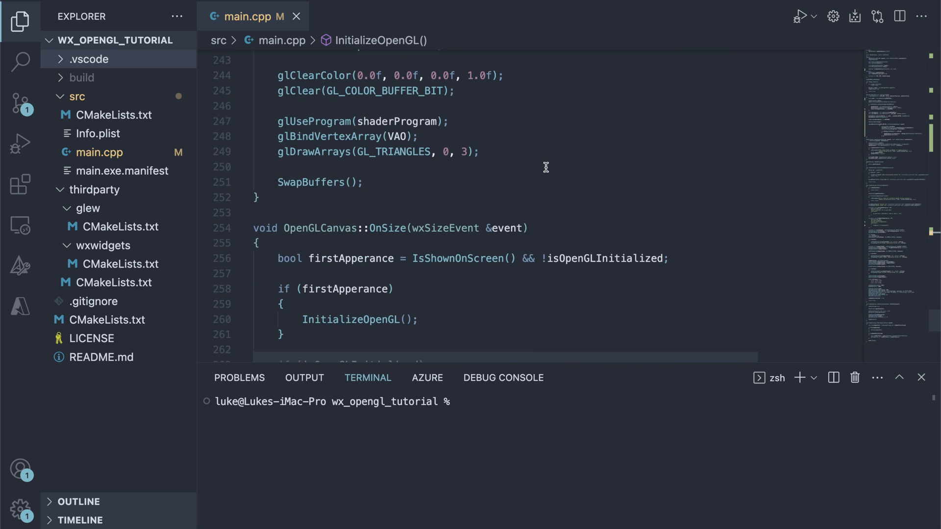
{"action": "type", "text": "int colorLocation = glGetUniformLocation(shaderProgram, \"triangleColor\");"}
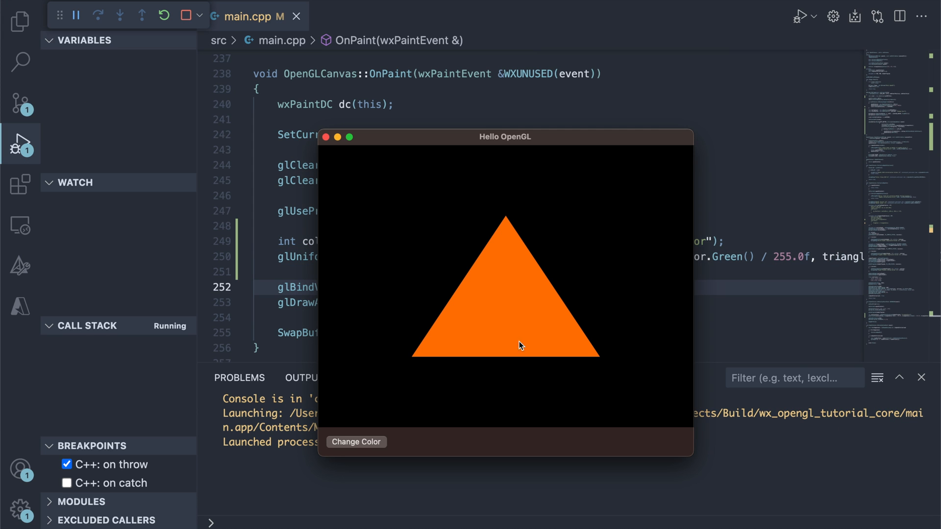
{"action": "left_click", "coordinate": [356, 442]}
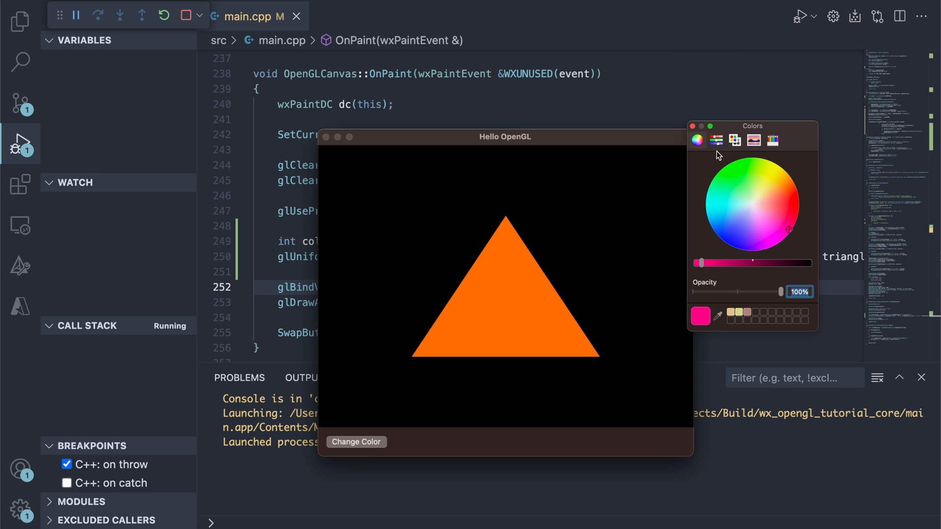